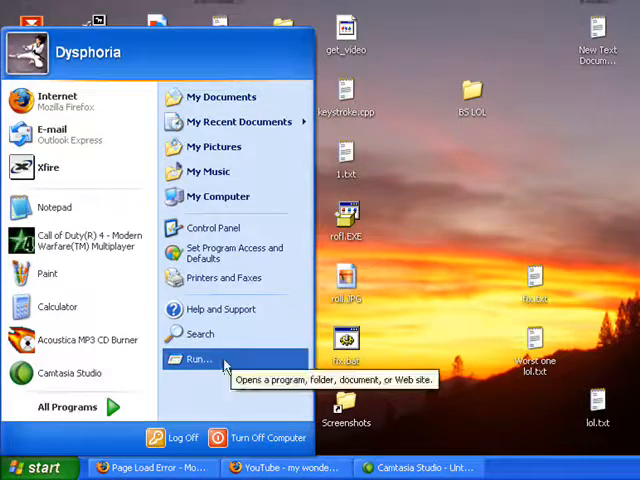
pyautogui.moveTo(76, 450)
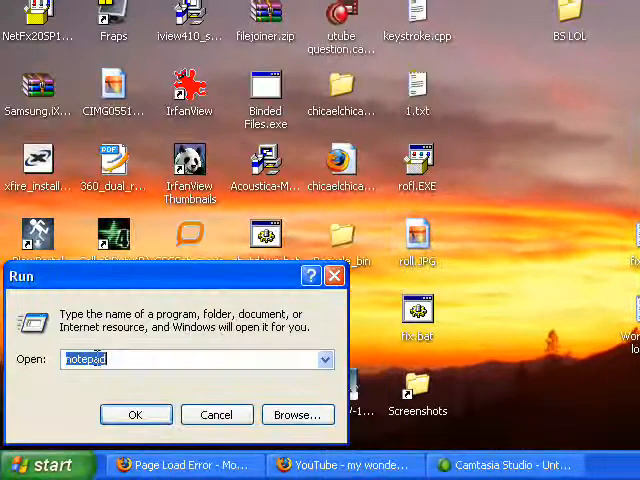
# Launch Notepad by entering 'notepad' in the Run dialog and confirming.
pyautogui.write('note')
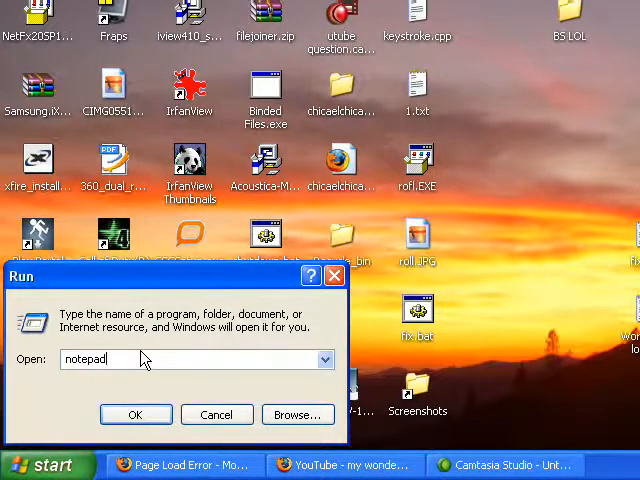
pyautogui.click(136, 414)
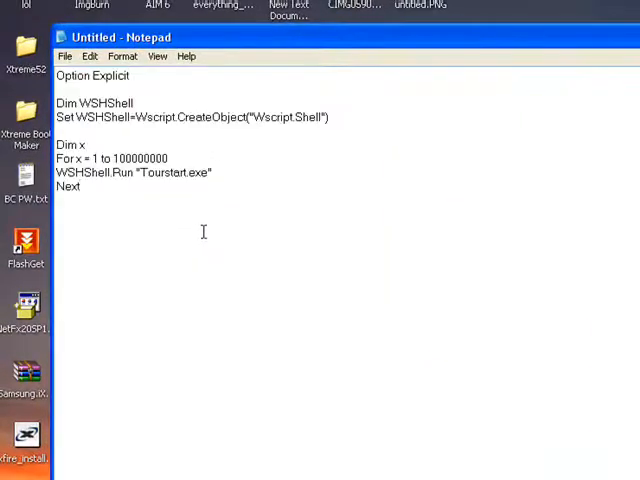
pyautogui.moveTo(120, 206)
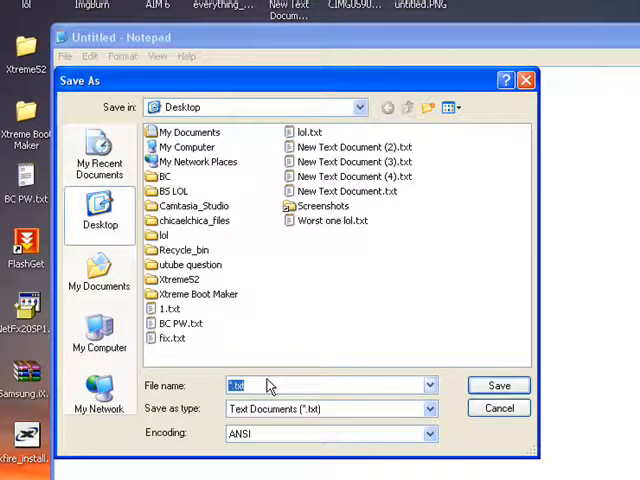
# Save the script to the Desktop as '12345.vbs'.
pyautogui.write('12345.vbs')
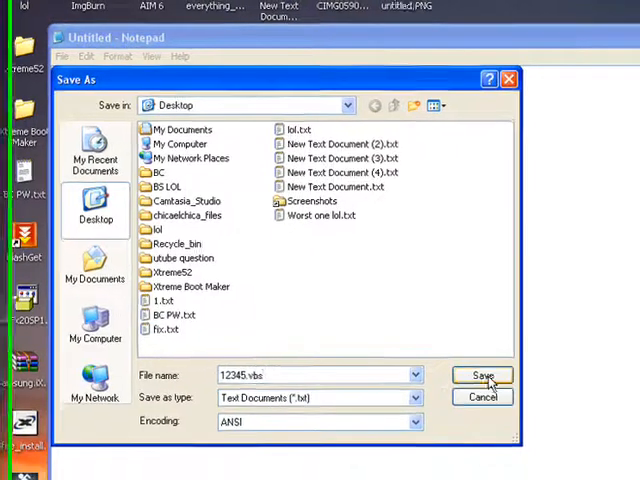
pyautogui.click(484, 376)
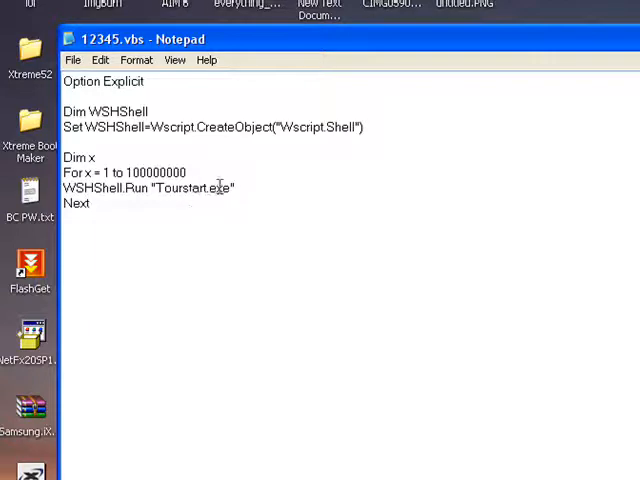
pyautogui.doubleClick(192, 188)
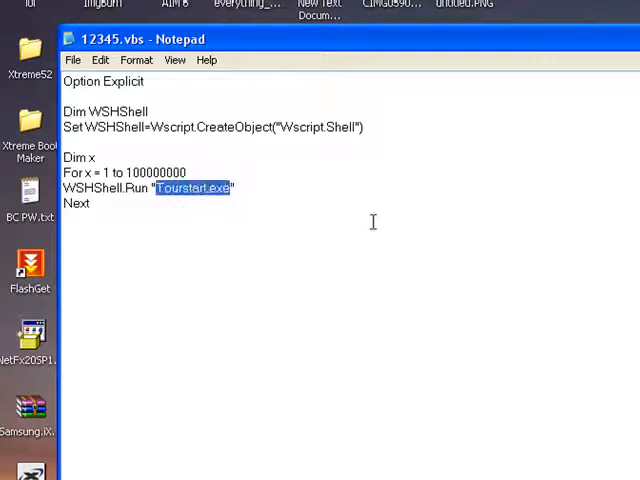